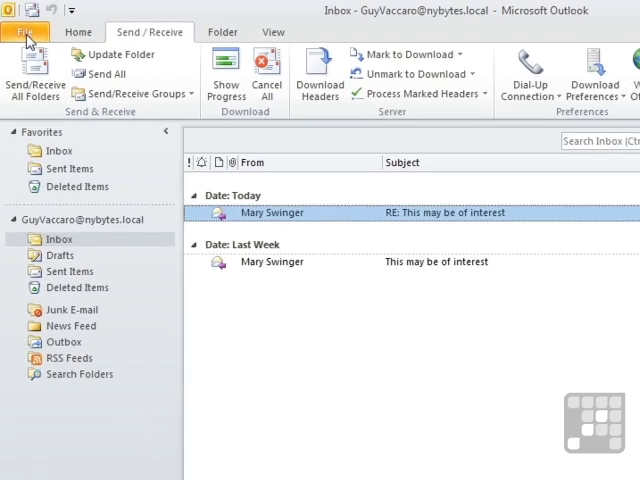
Step: Show the account information page with the Automatic Replies option via File
click(28, 32)
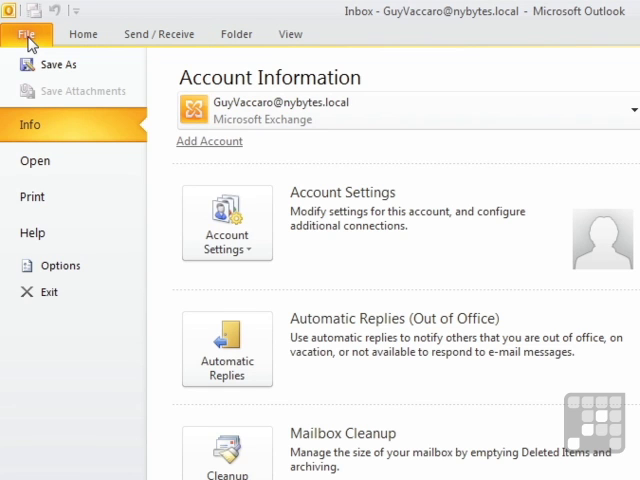
mouse_move(70, 136)
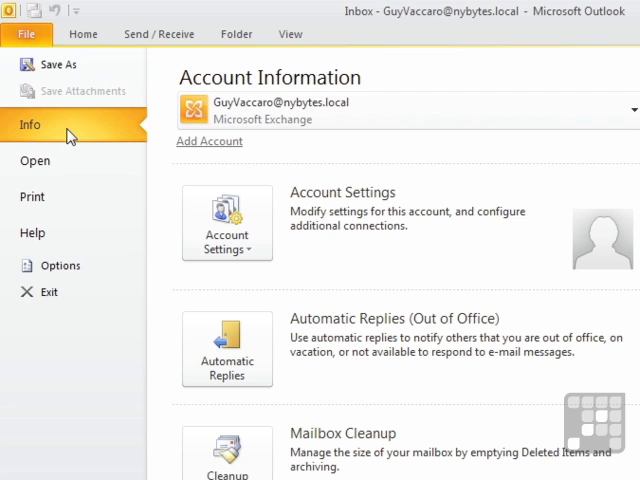
mouse_move(228, 222)
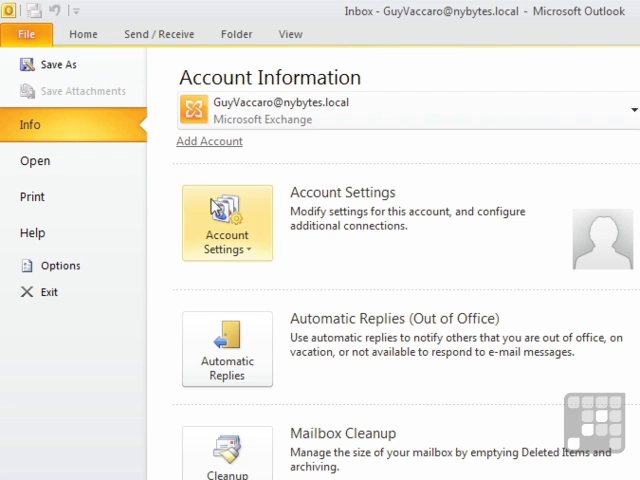
mouse_move(390, 344)
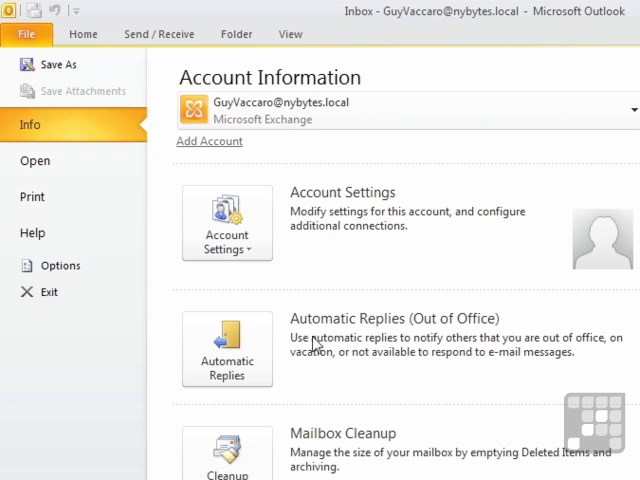
mouse_move(340, 368)
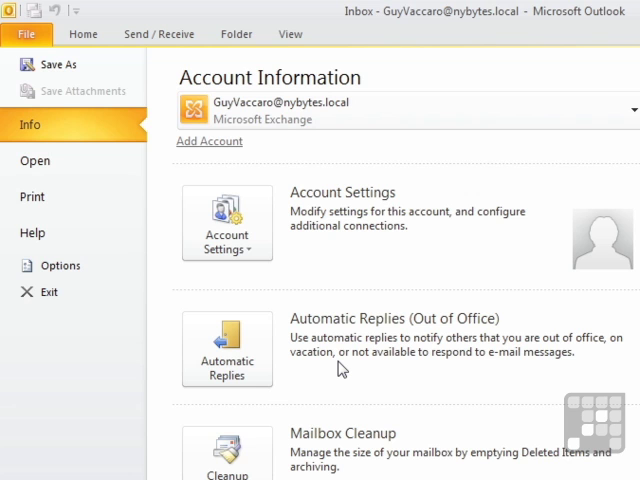
mouse_move(244, 304)
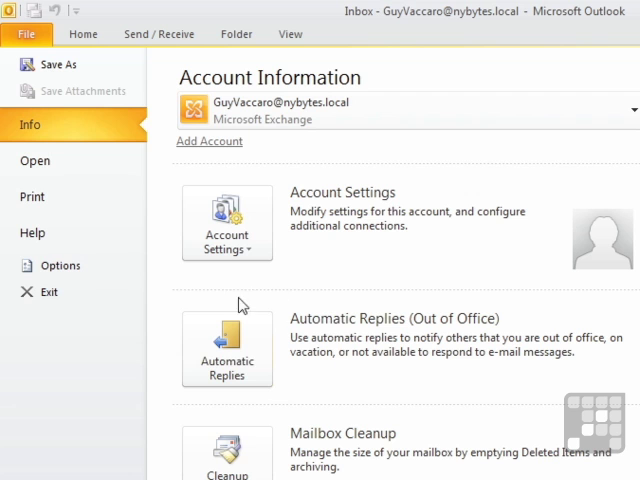
Step: Choose 'I am currently Out of the Office' and write 'Sorry I am not in TODAY... your issues when I return.'
click(228, 348)
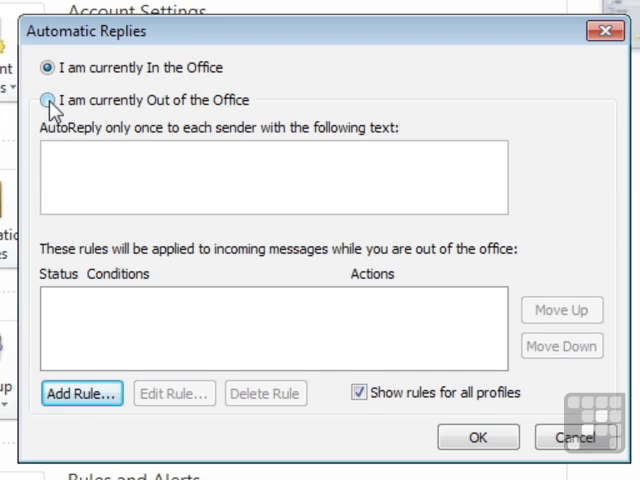
click(48, 100)
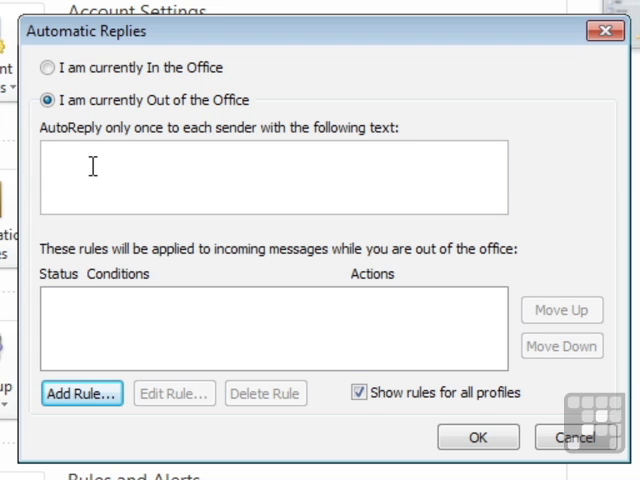
text(Sorry I am)
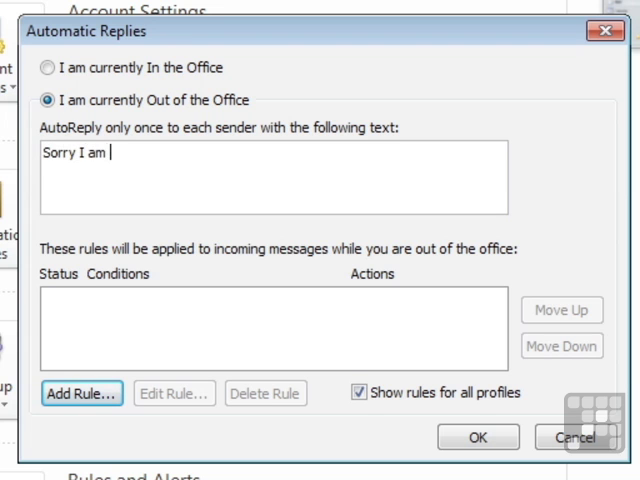
text(not in TODAY. I will deal with y)
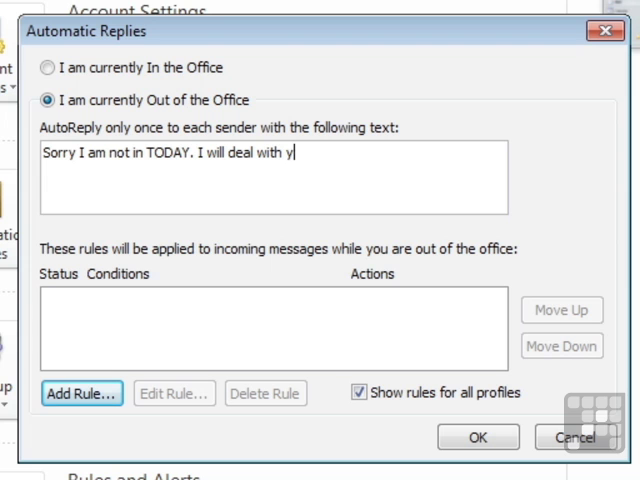
text(our issu)
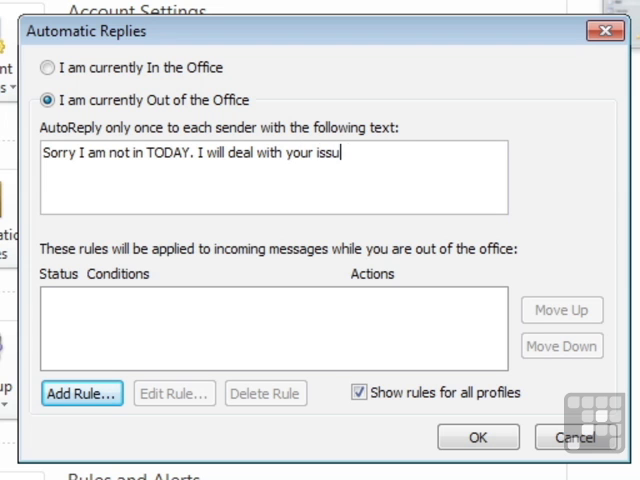
text(es when I retur)
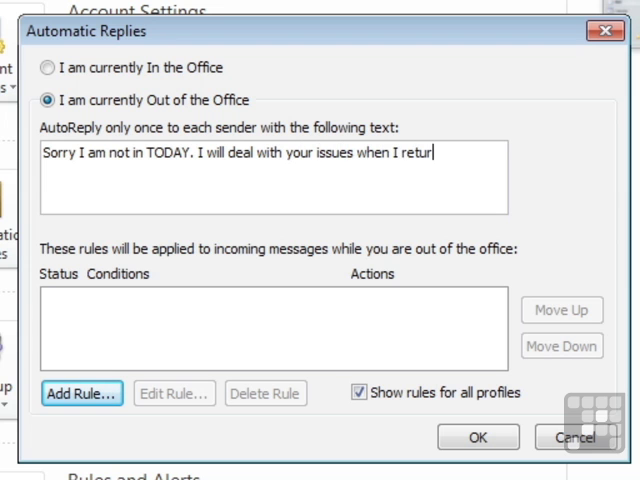
text(n.)
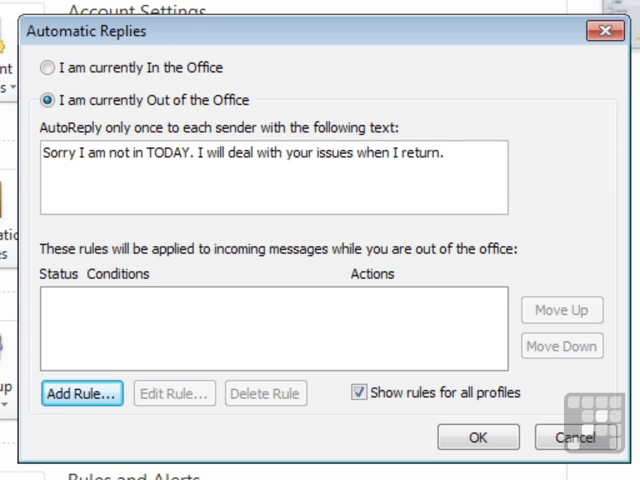
Step: Finish the reply text in the Automatic Replies message box without adding rules
click(450, 152)
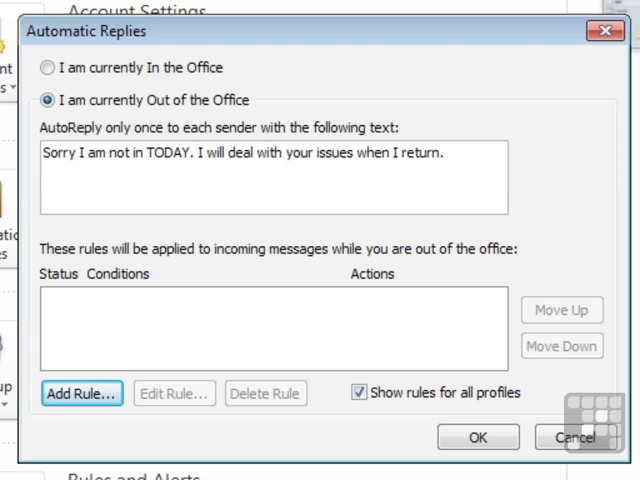
click(444, 152)
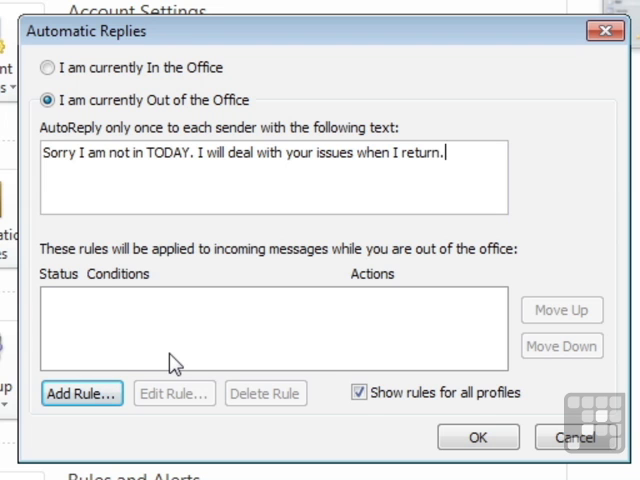
mouse_move(230, 38)
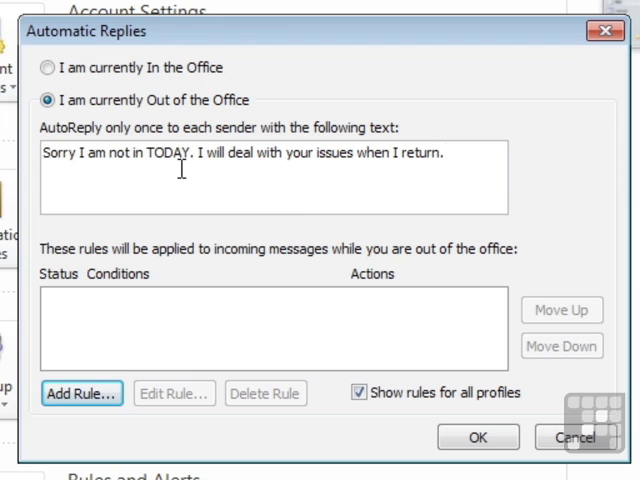
click(444, 152)
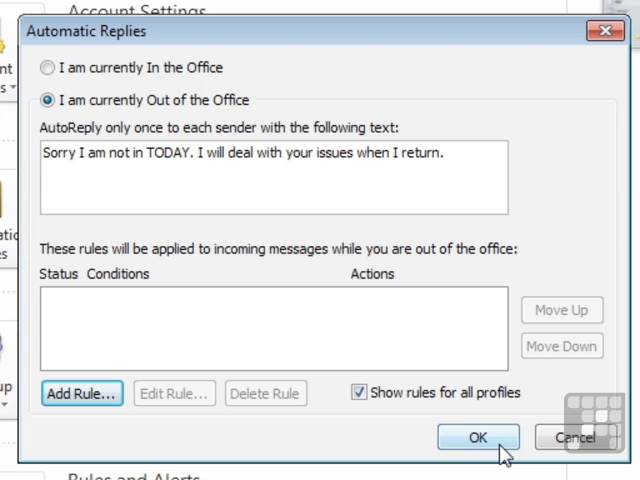
mouse_move(360, 212)
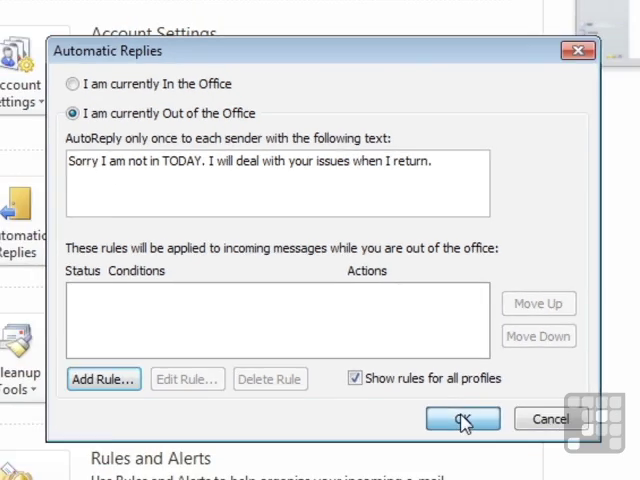
Step: Confirm the out-of-office replies with OK and return to the inbox via Home
click(462, 420)
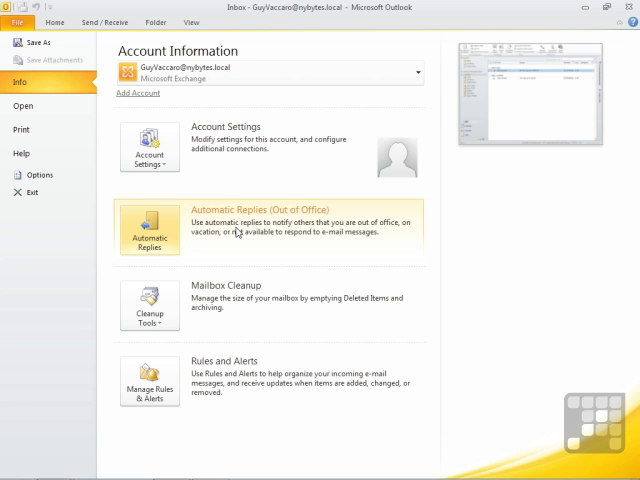
mouse_move(150, 236)
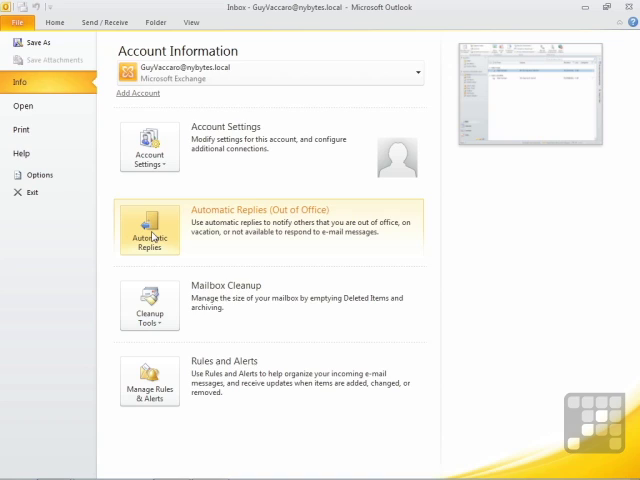
click(68, 28)
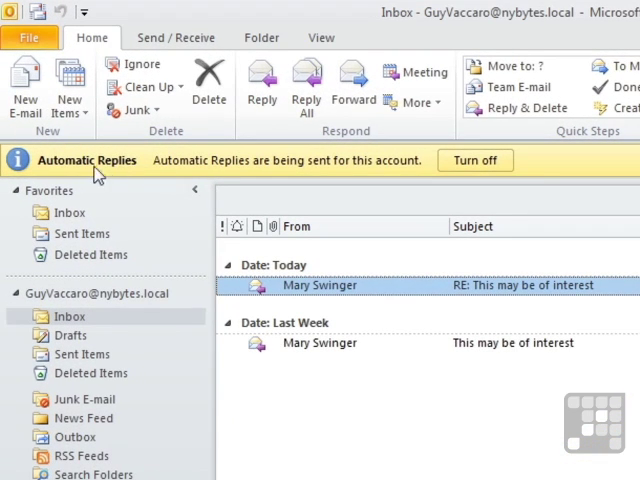
mouse_move(290, 184)
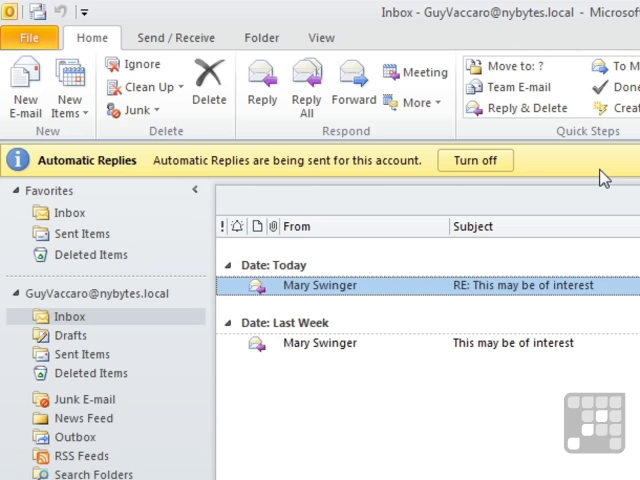
mouse_move(124, 164)
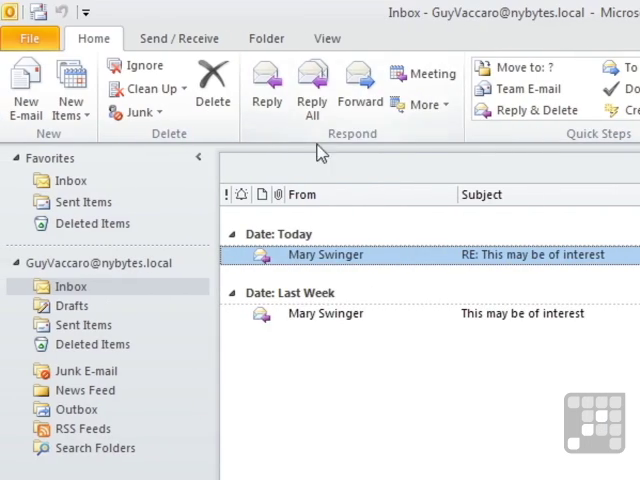
mouse_move(390, 160)
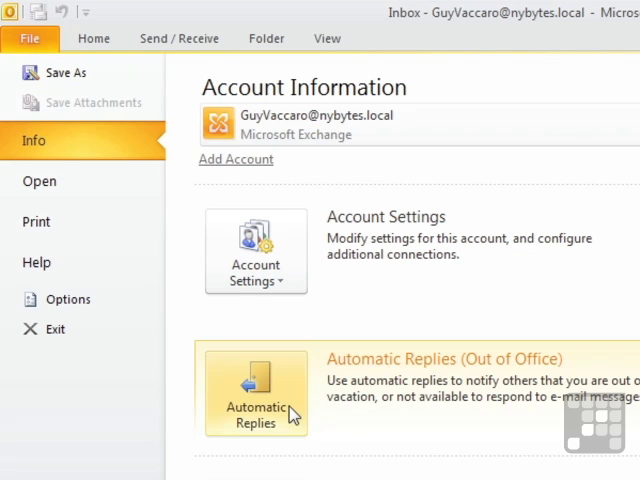
Step: Reopen Automatic Replies and choose 'I am currently In the Office'
click(256, 394)
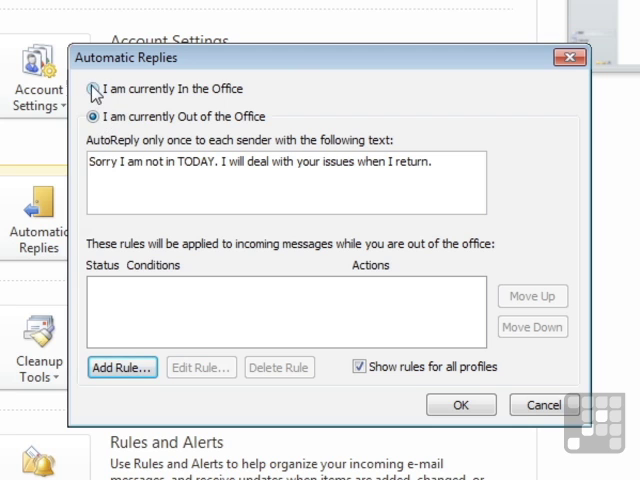
click(94, 88)
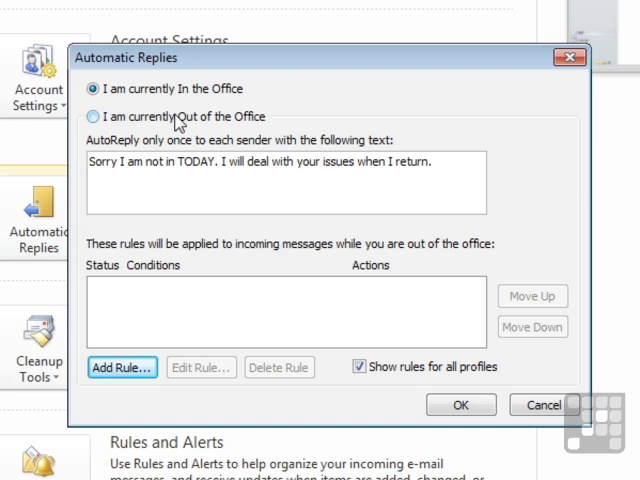
mouse_move(376, 188)
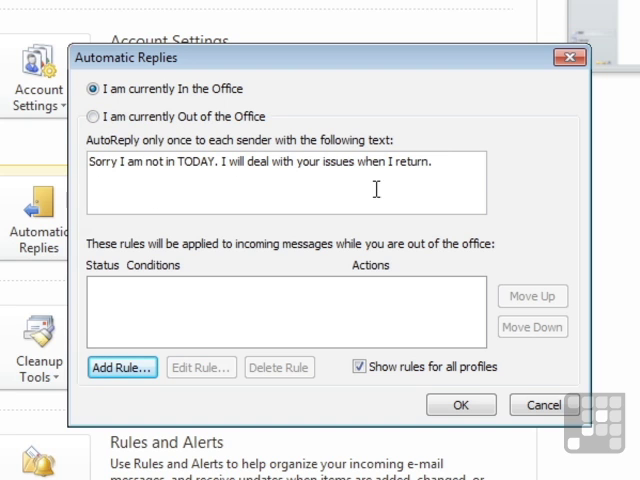
mouse_move(236, 192)
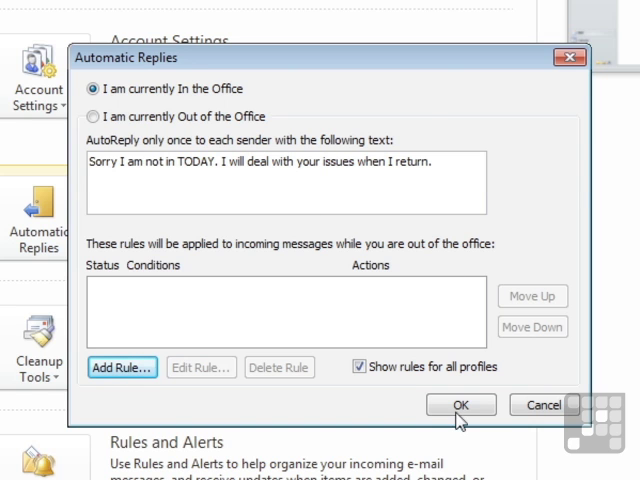
Step: Save the in-office setting with OK, recheck it in Automatic Replies, and close the dialog
click(460, 404)
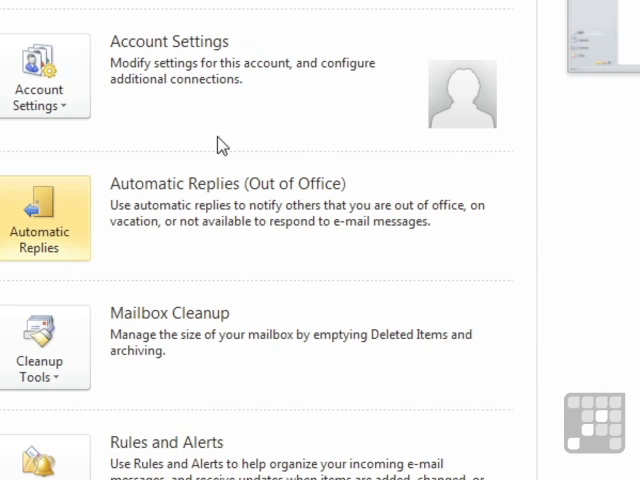
mouse_move(108, 168)
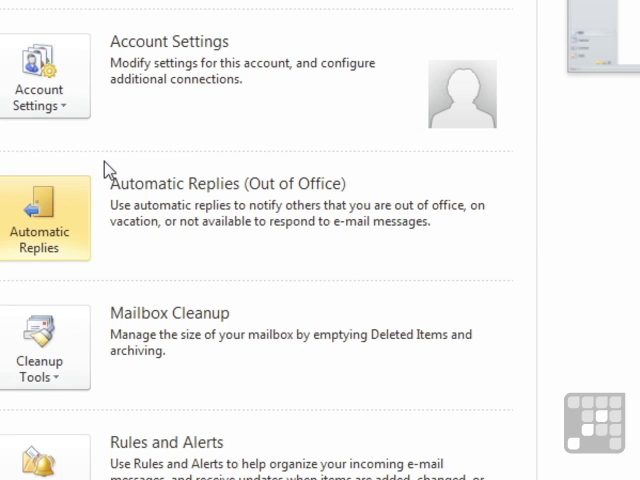
mouse_move(332, 184)
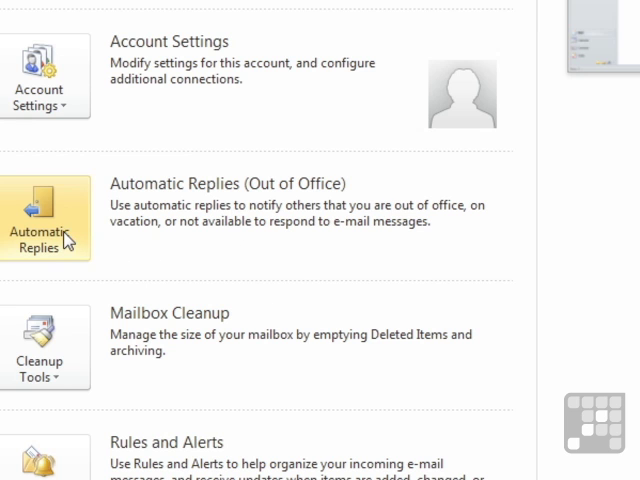
click(44, 216)
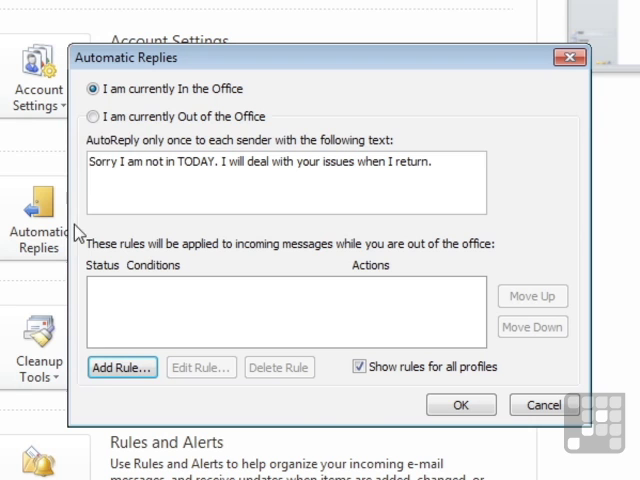
click(94, 116)
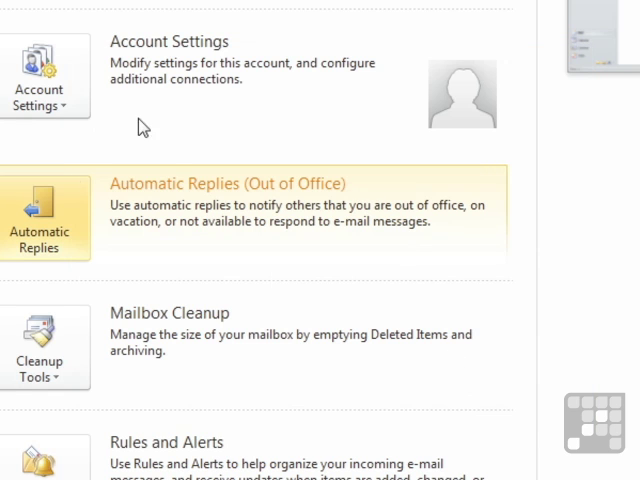
mouse_move(48, 230)
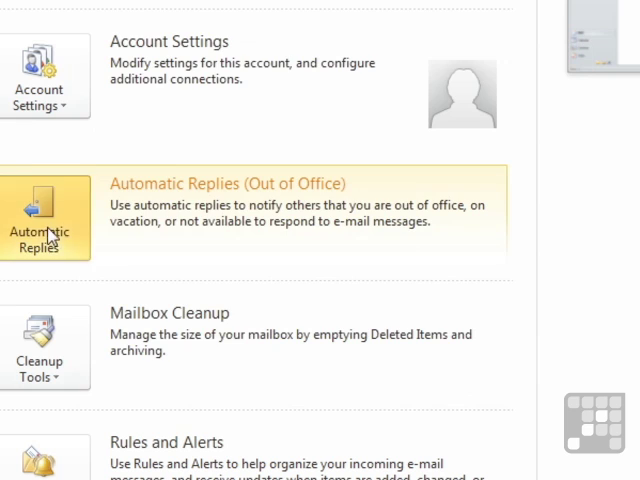